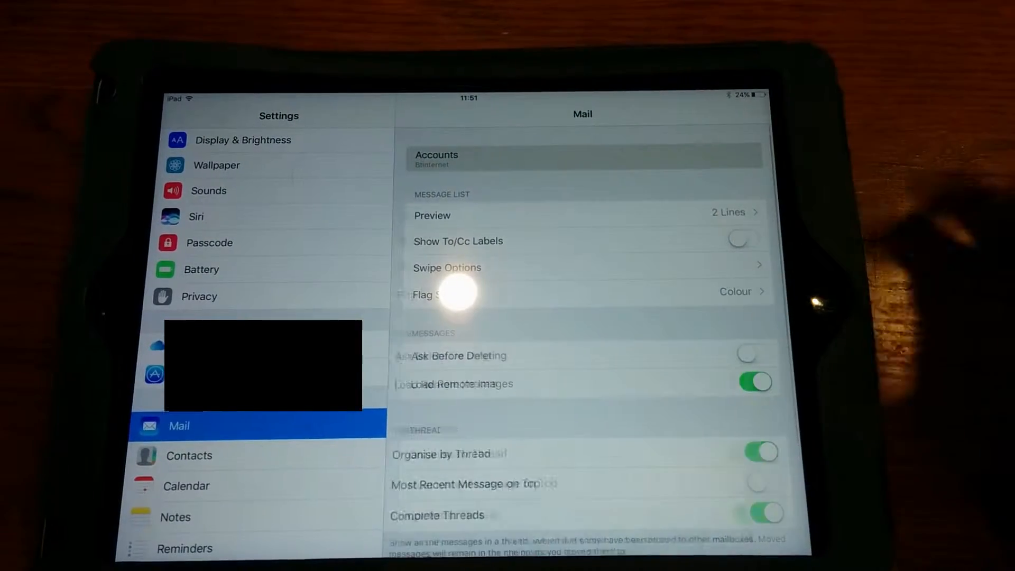
# Open Mail's Accounts list showing the iCloud and Btinternet accounts.
pyautogui.click(435, 158)
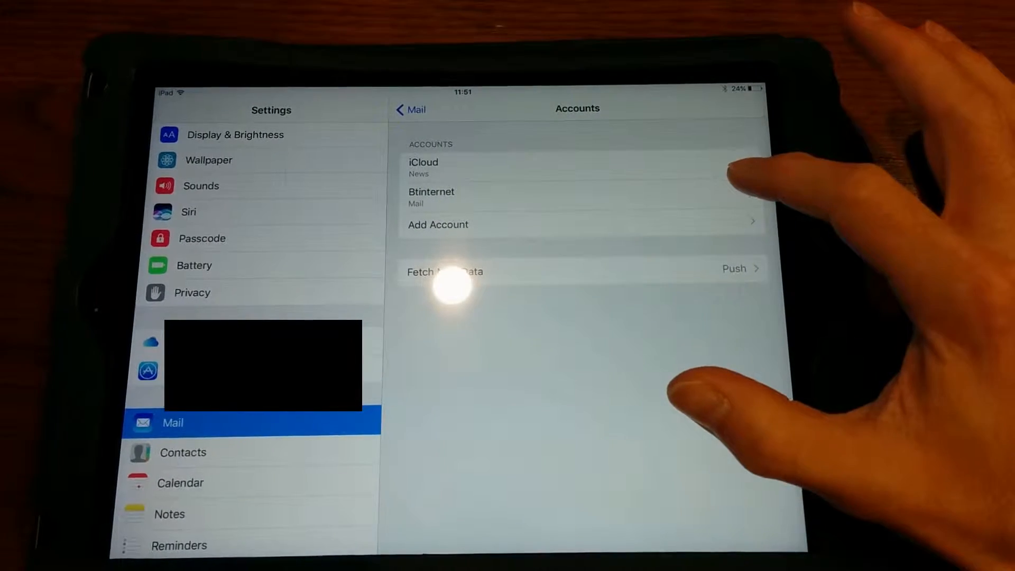
# Review the Btinternet primary SMTP server mail.btinternet.com and confirm it with Done.
pyautogui.click(431, 196)
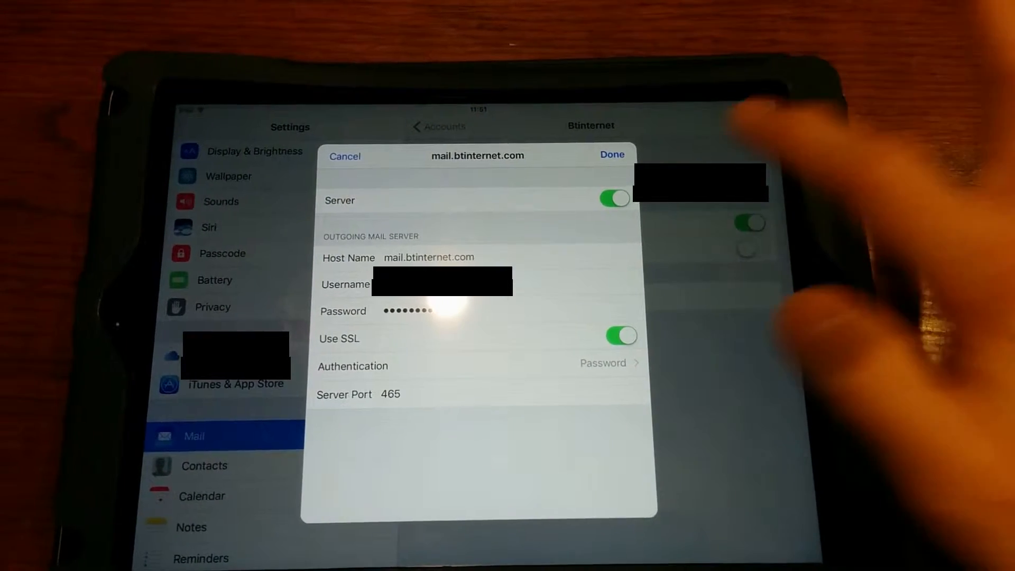
pyautogui.click(610, 156)
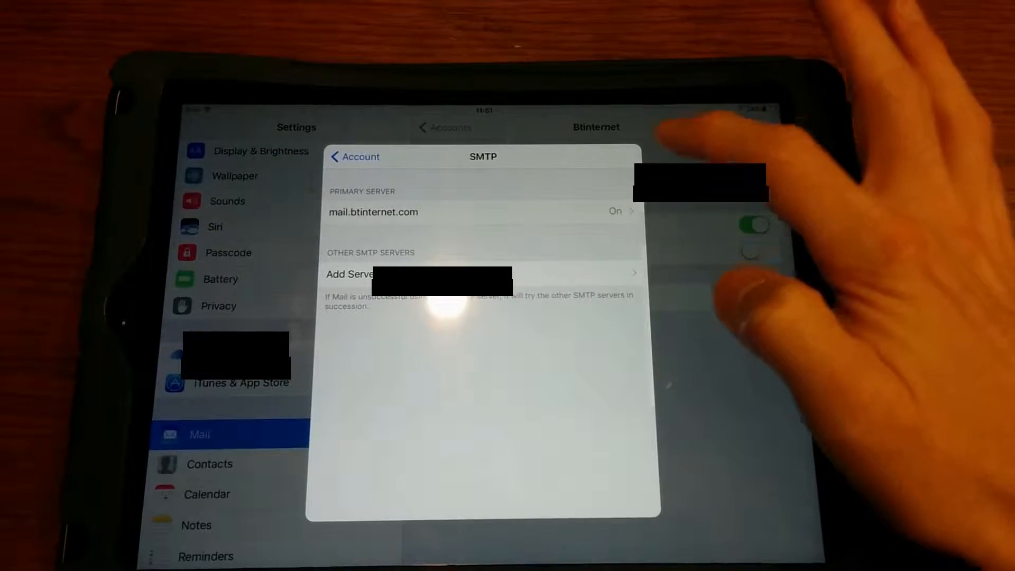